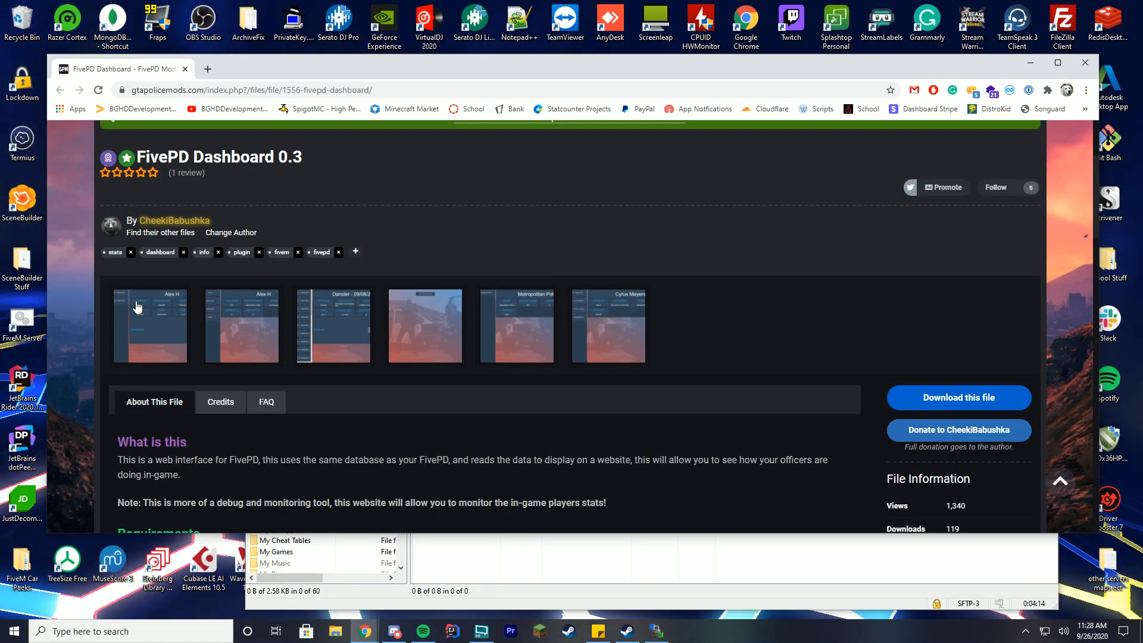
Browse the enlarged dashboard preview screenshots on the download page.
click(149, 325)
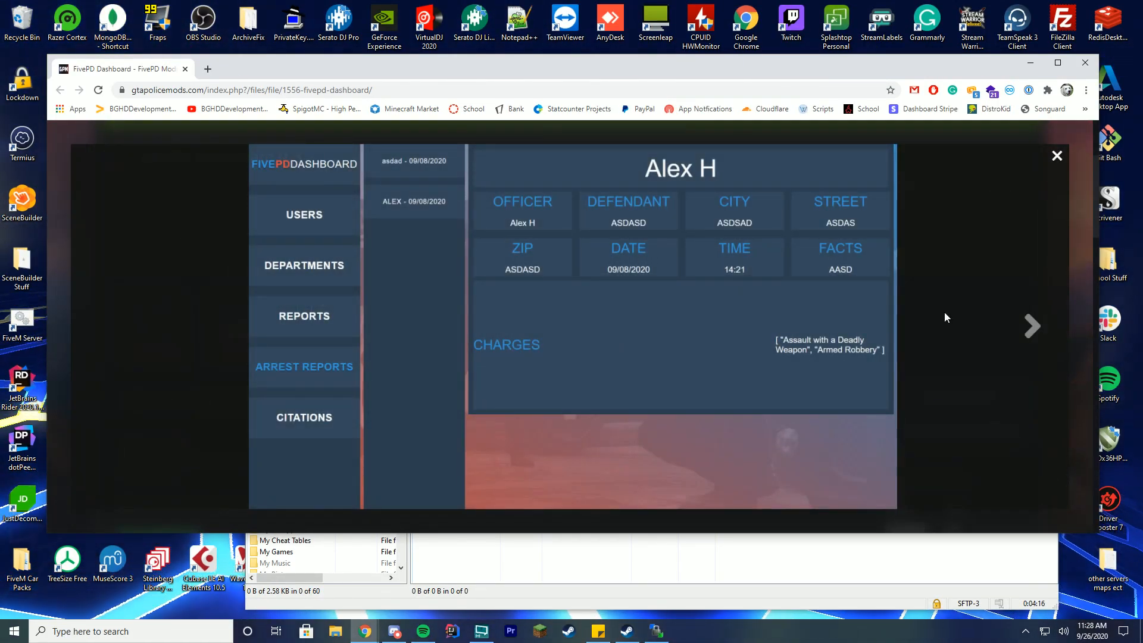
click(303, 214)
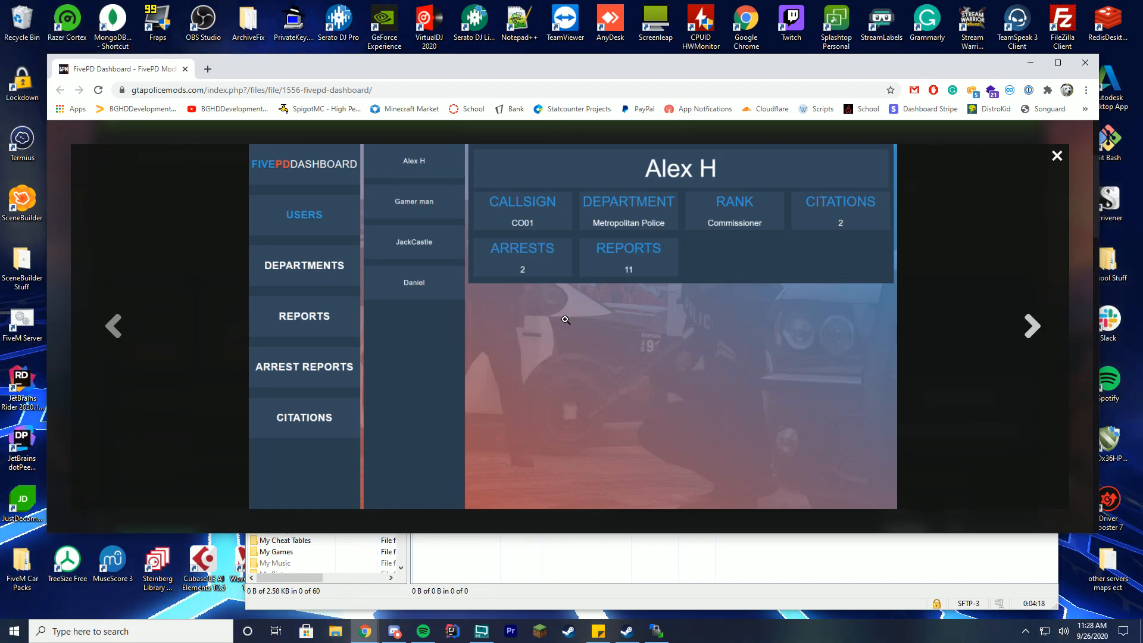
mouse_move(377, 379)
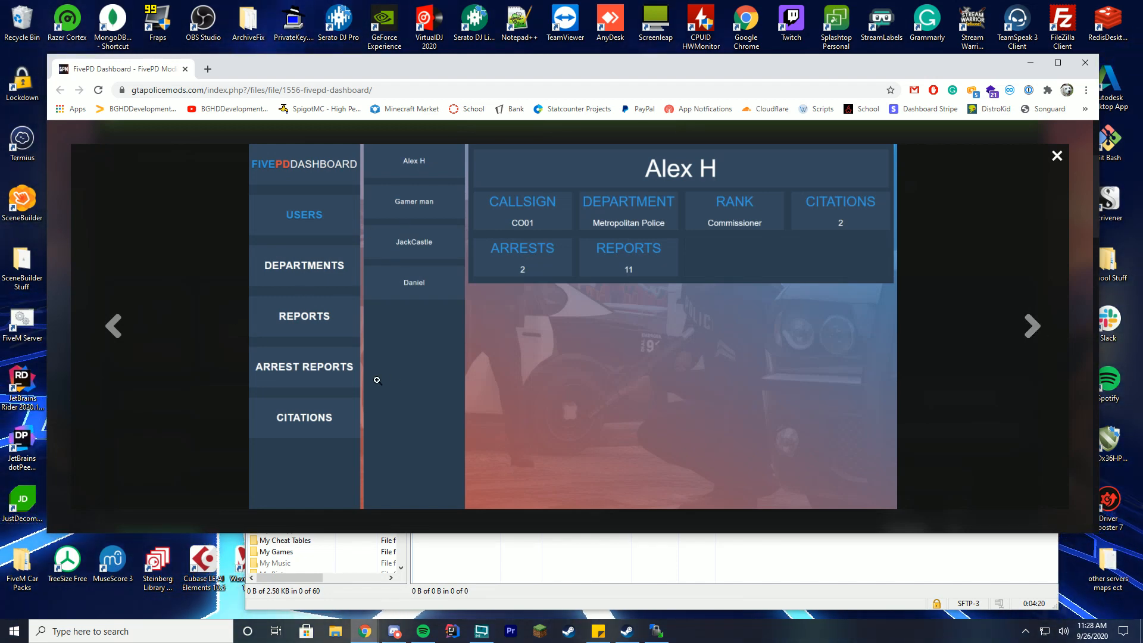
click(1056, 156)
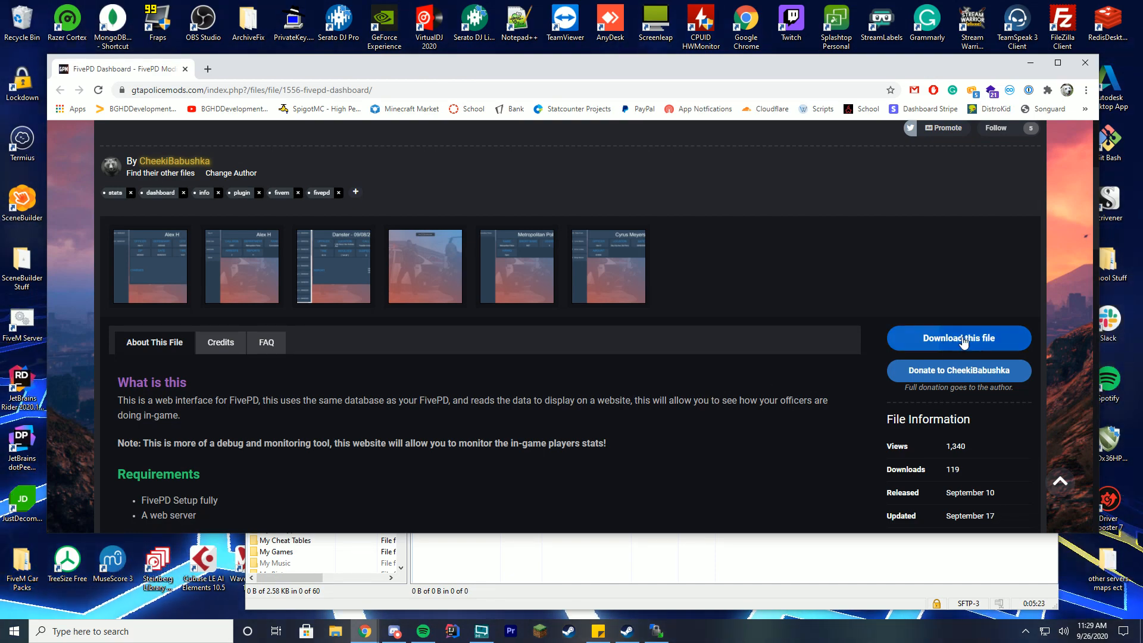
Download the FivePD Dashboard zip and view readme.md from its FivePDDashboard folder in WinRAR.
click(957, 337)
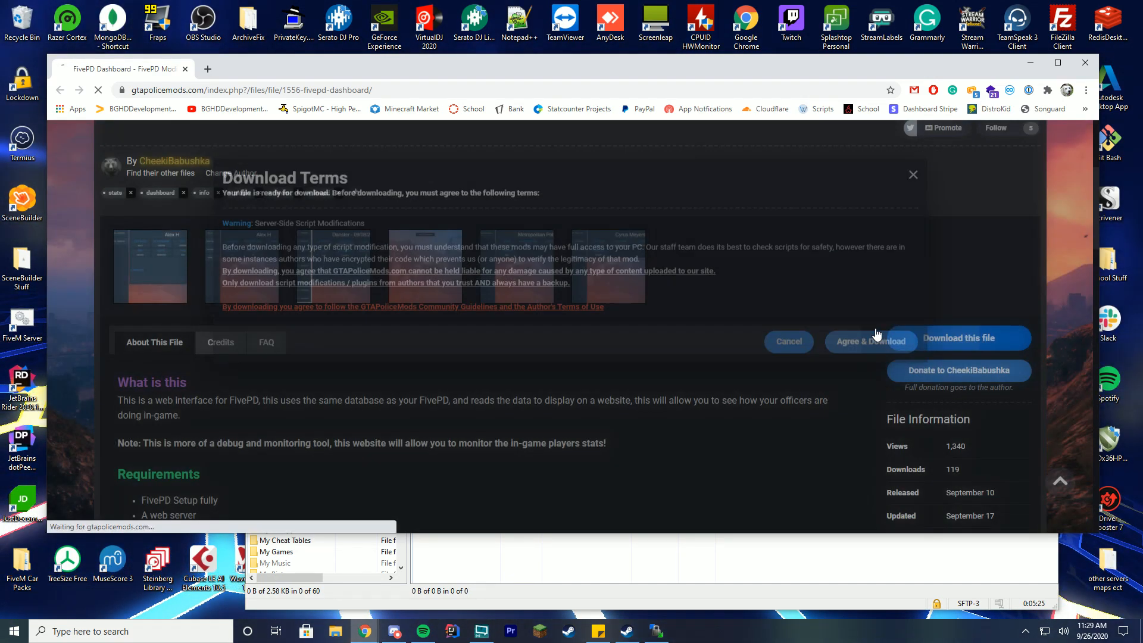
click(870, 341)
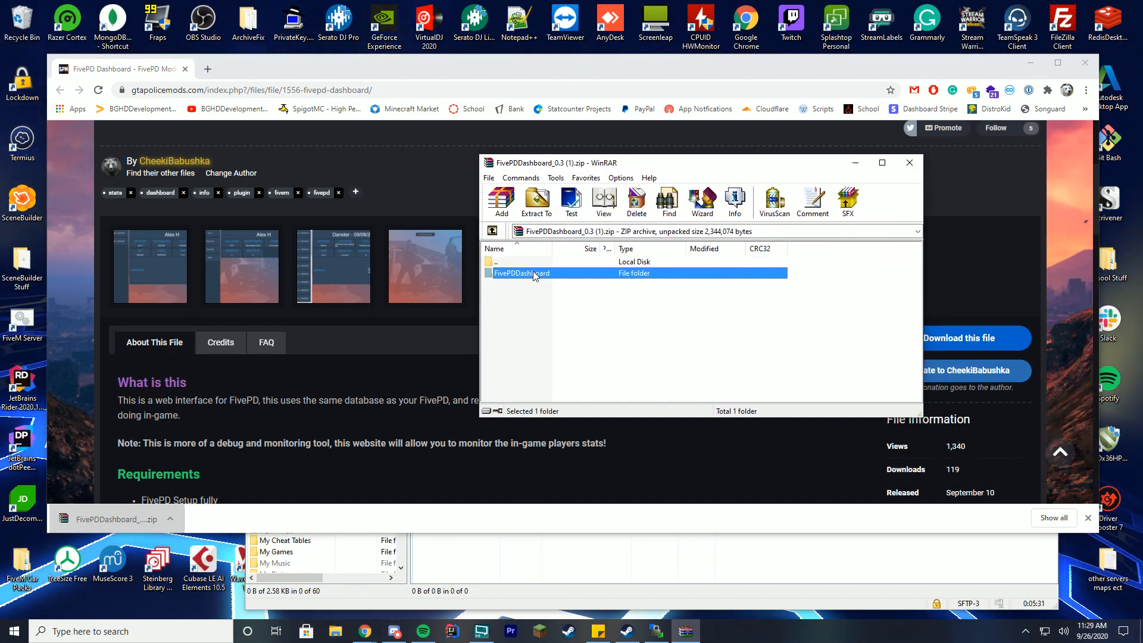
double_click(520, 272)
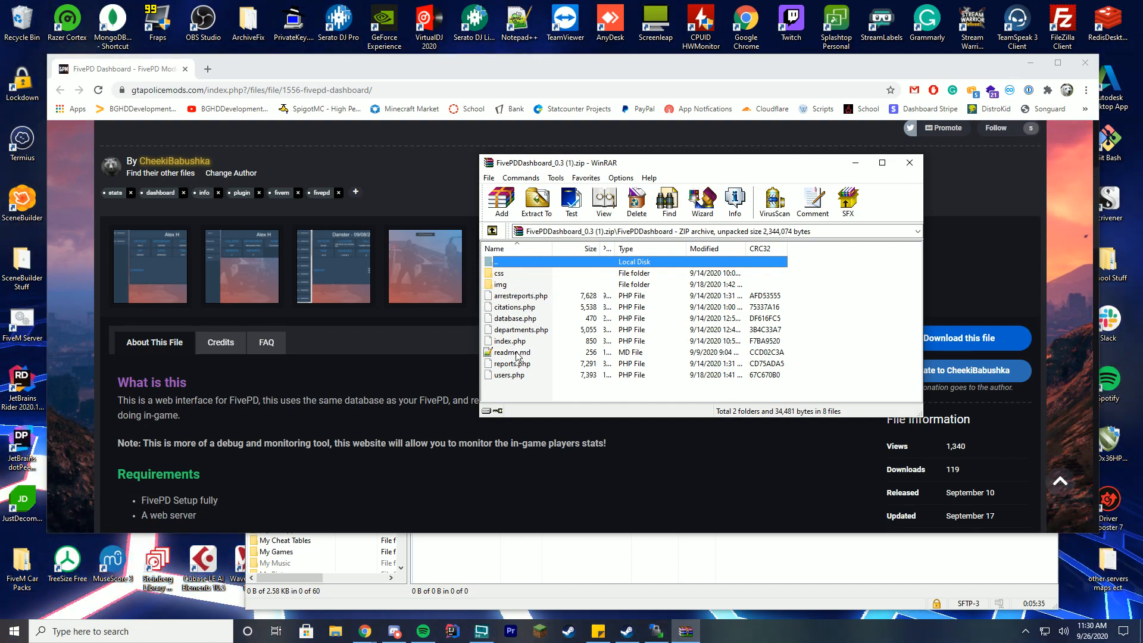
double_click(512, 353)
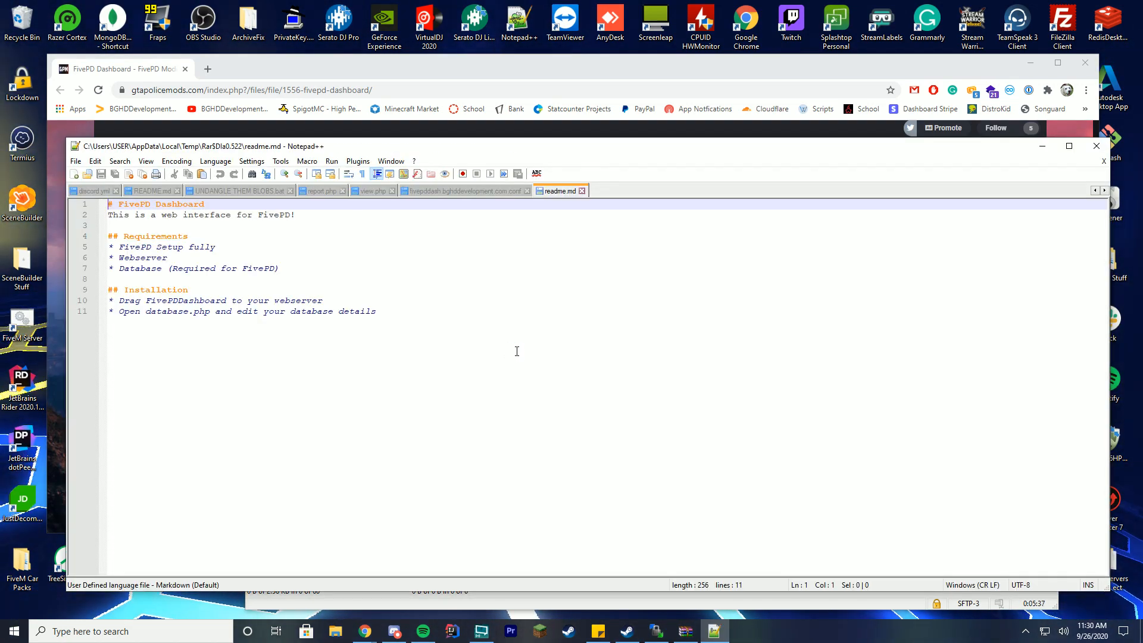
Read the readme's Installation section, ending on the hosted dashboard at fivepddash.bghddevelopment.com.
double_click(155, 310)
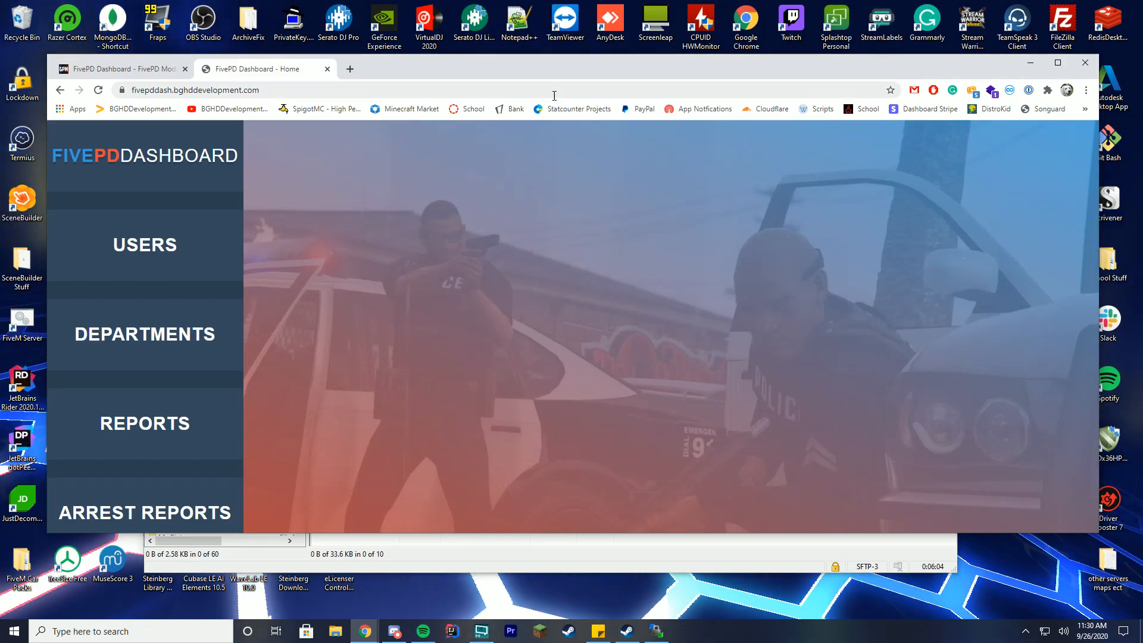
Reload the dashboard and visit the still-empty Reports, Users and Departments pages.
click(97, 89)
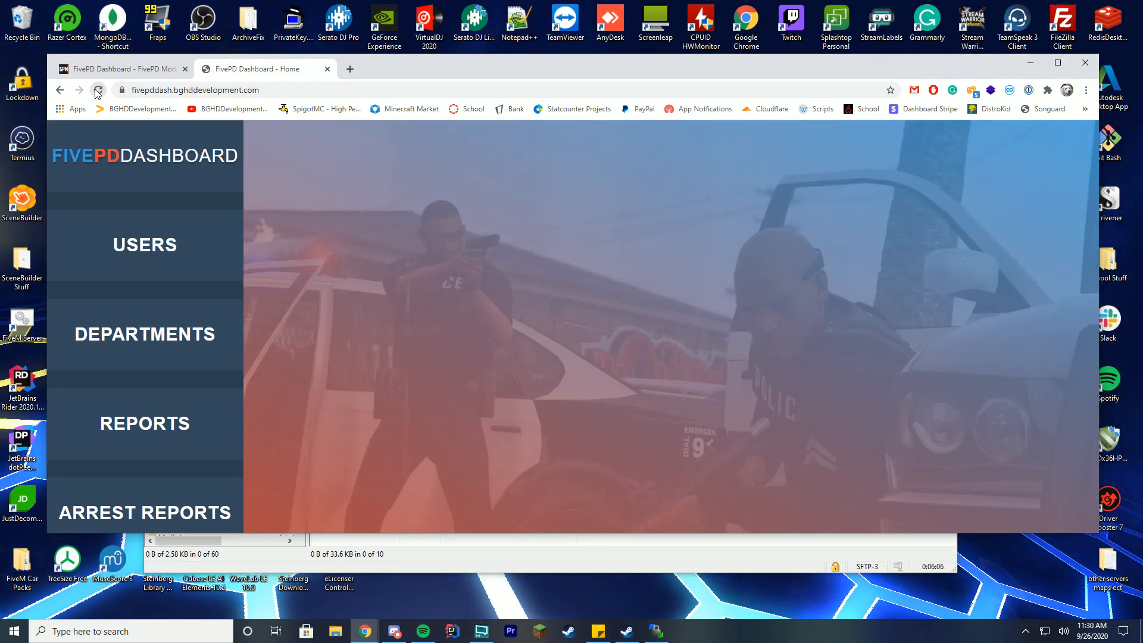
click(97, 89)
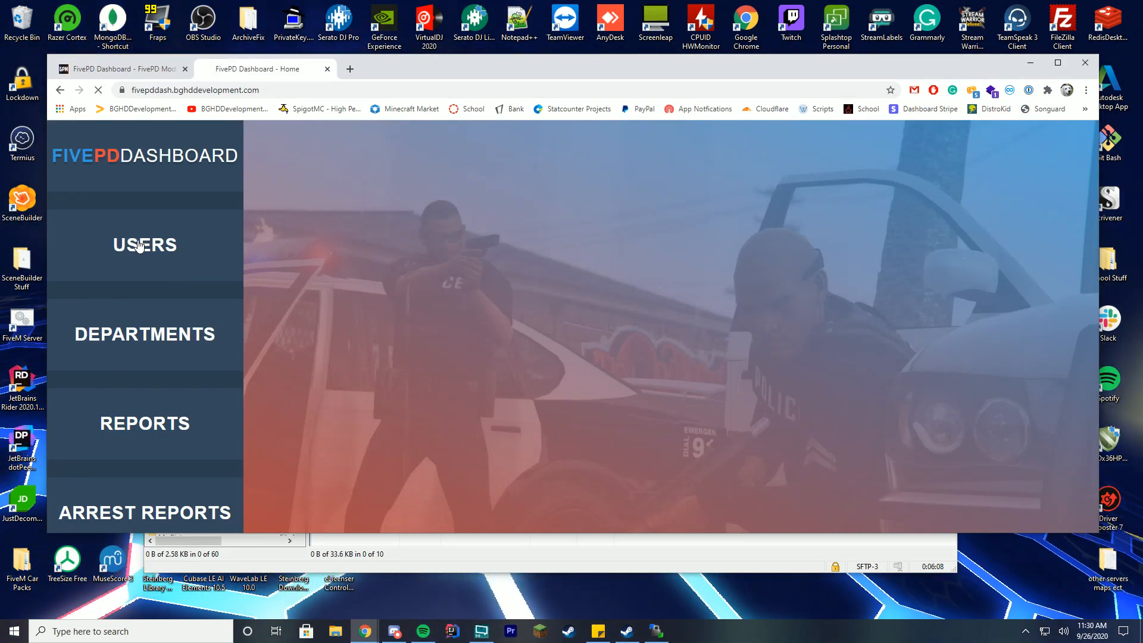
click(144, 422)
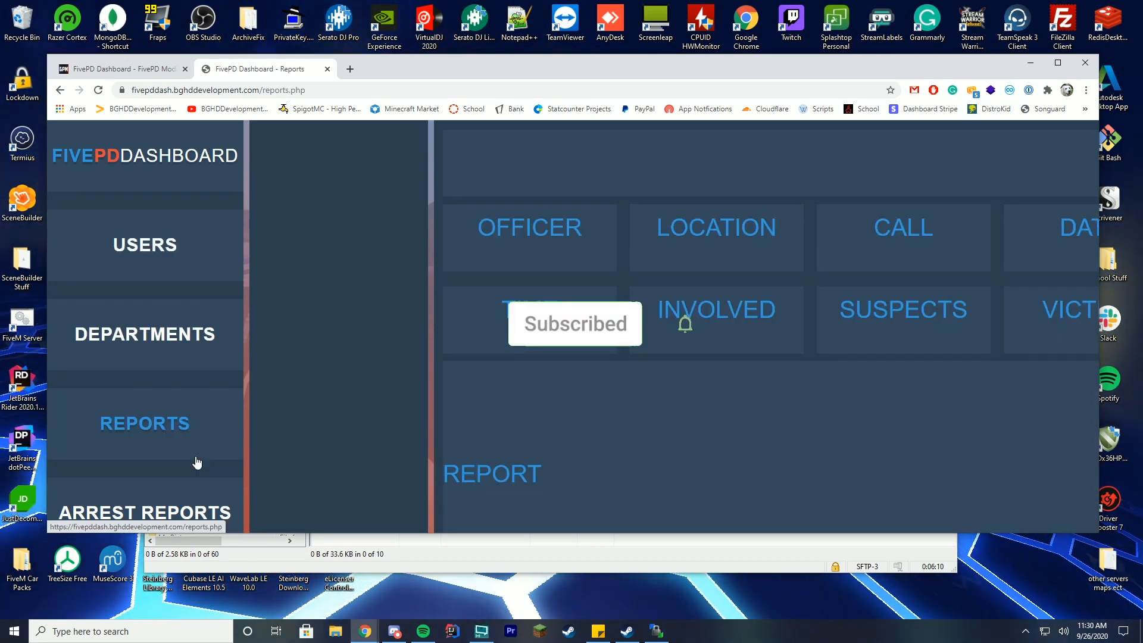
click(144, 244)
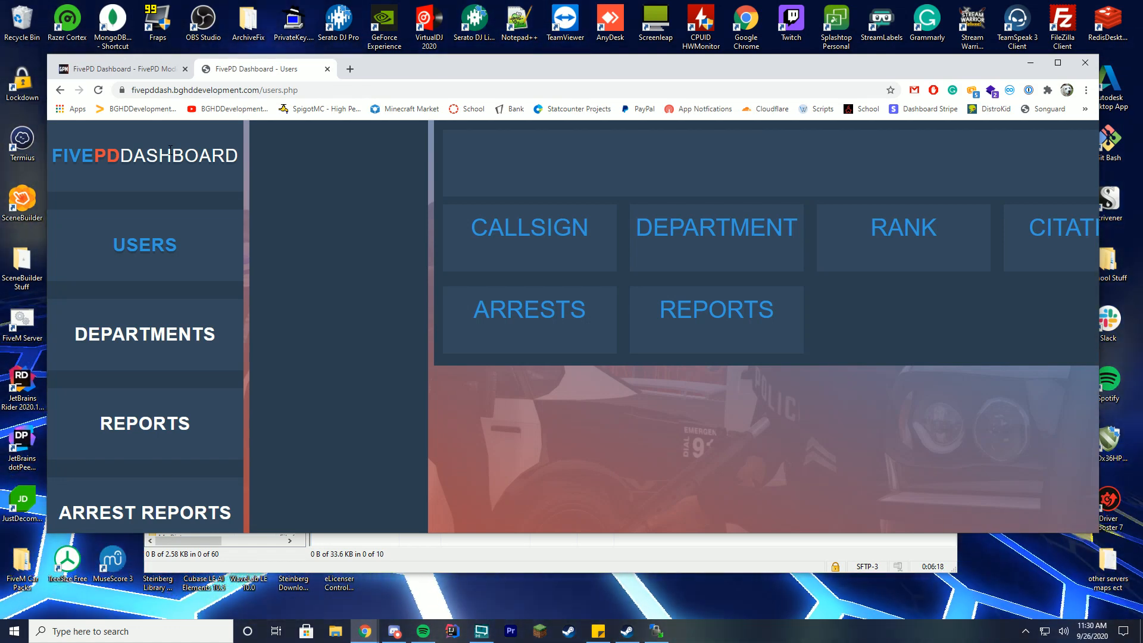
click(144, 333)
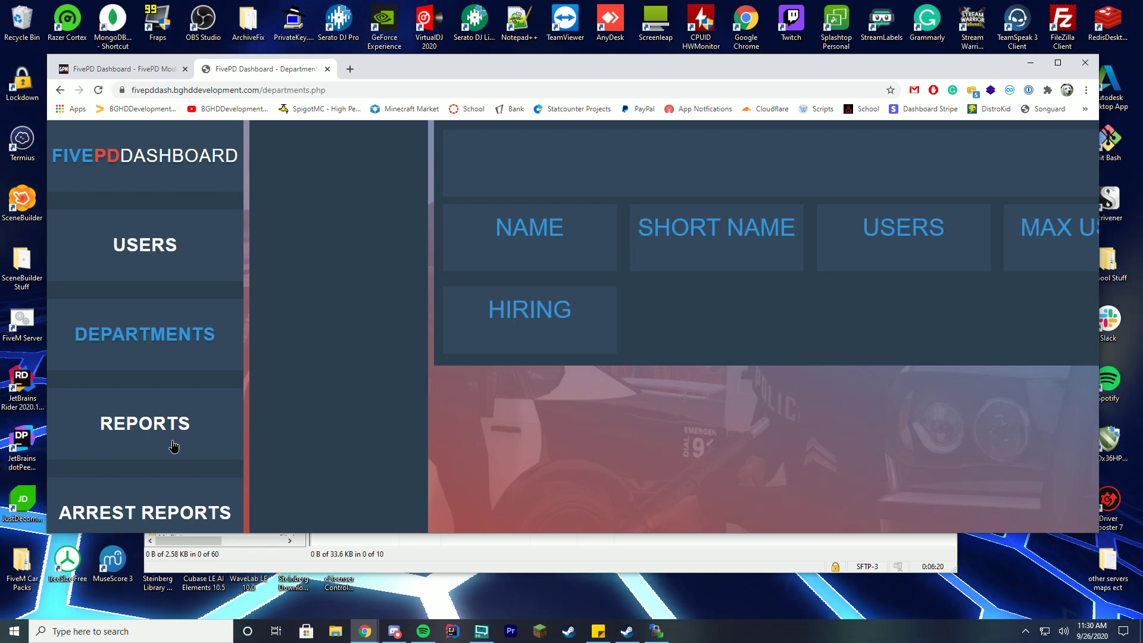
click(144, 244)
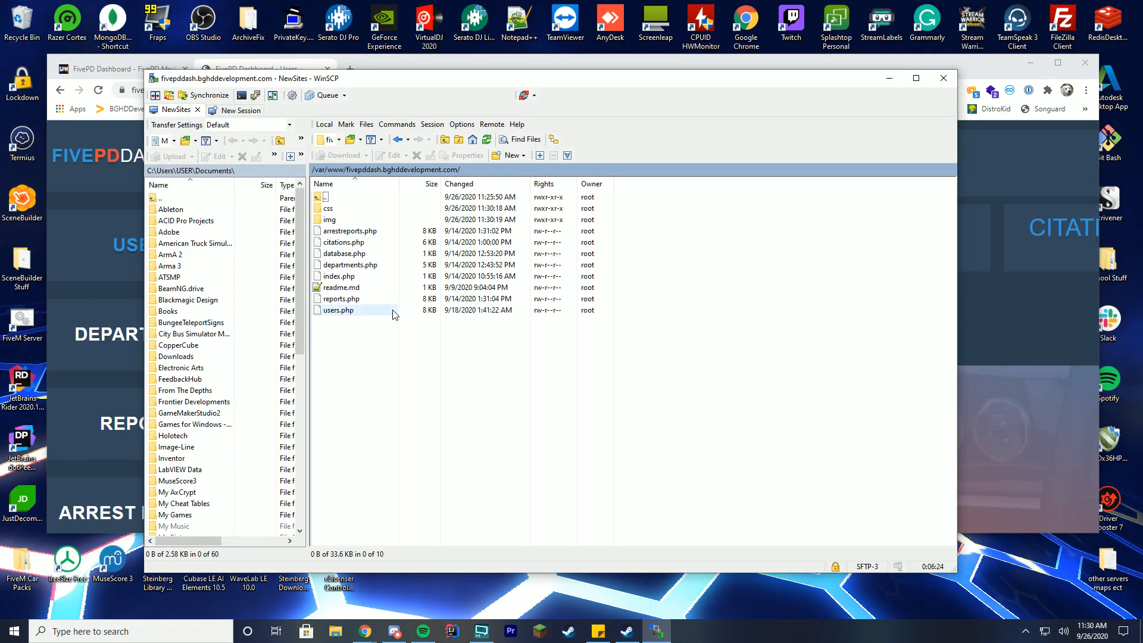
Edit the server's database.php from WinSCP into Notepad++.
right_click(344, 252)
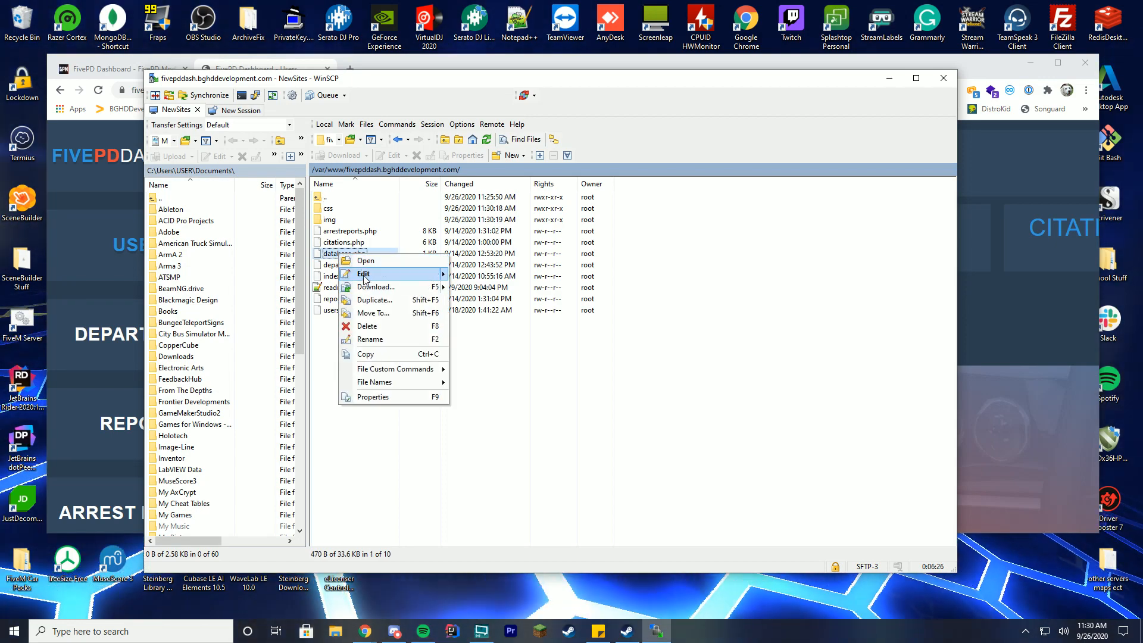
click(363, 273)
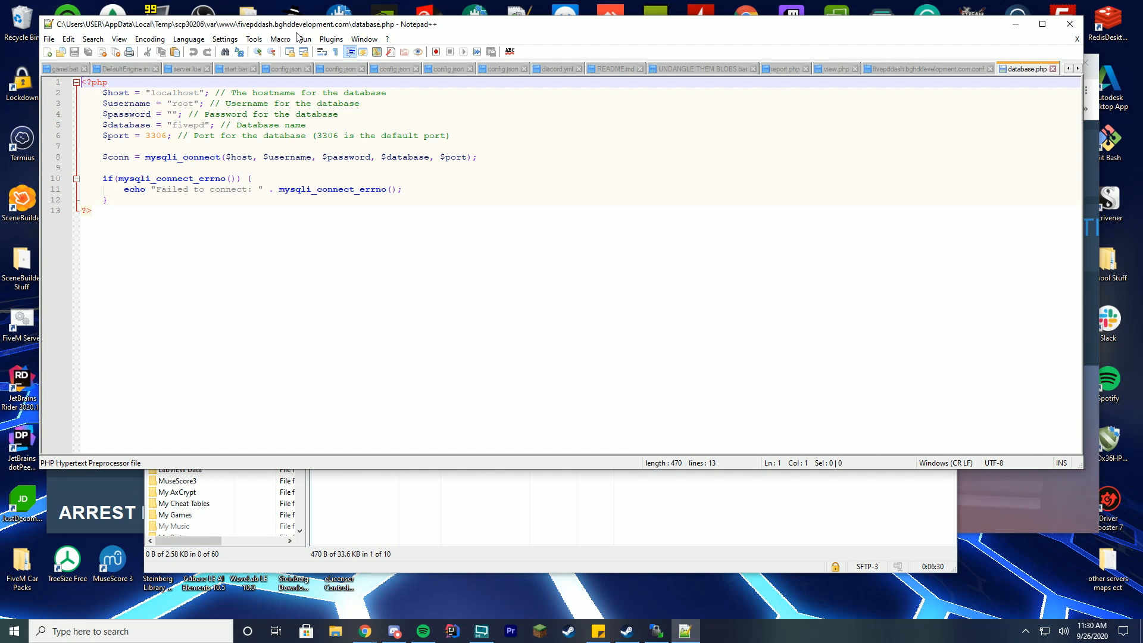
Overwrite the $host, $username, $password and $database values with the server's credentials and save.
double_click(172, 93)
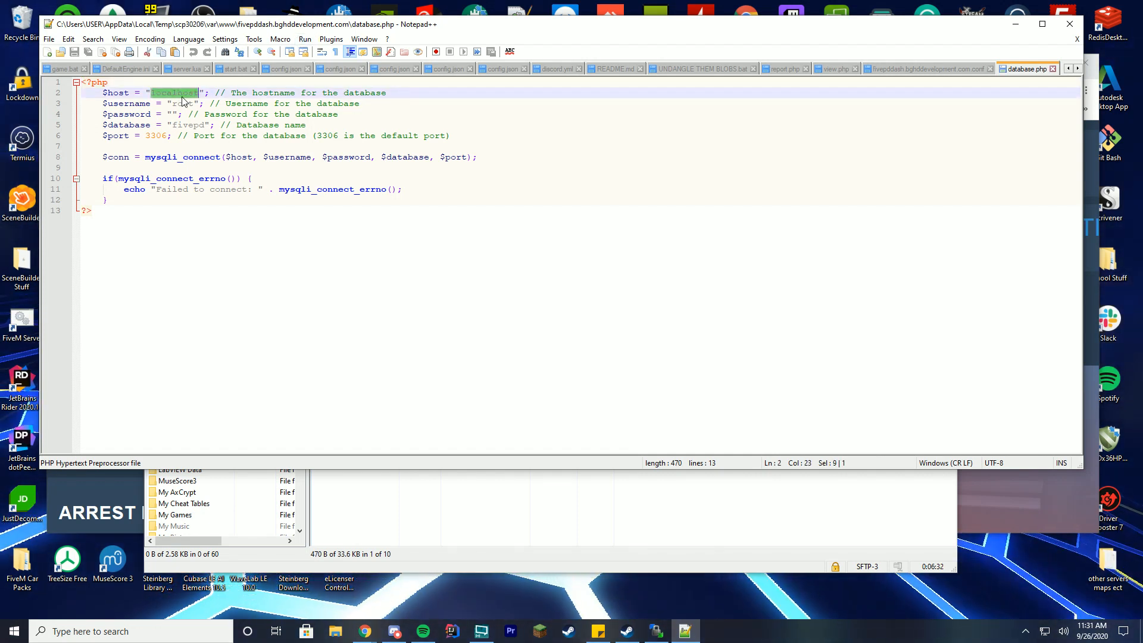
double_click(188, 125)
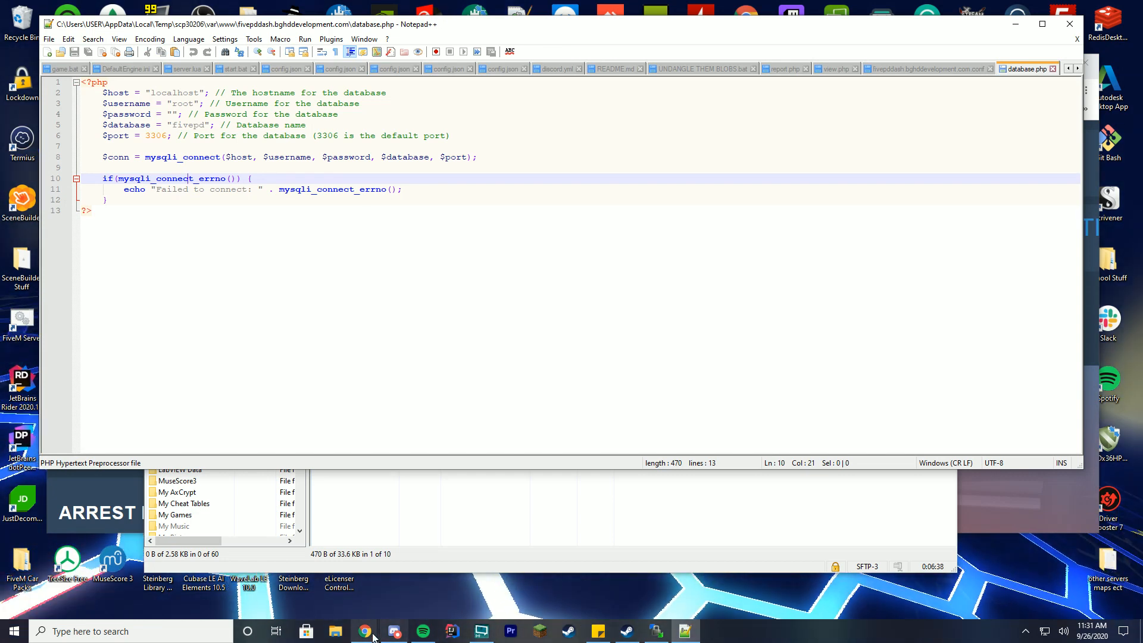
click(364, 631)
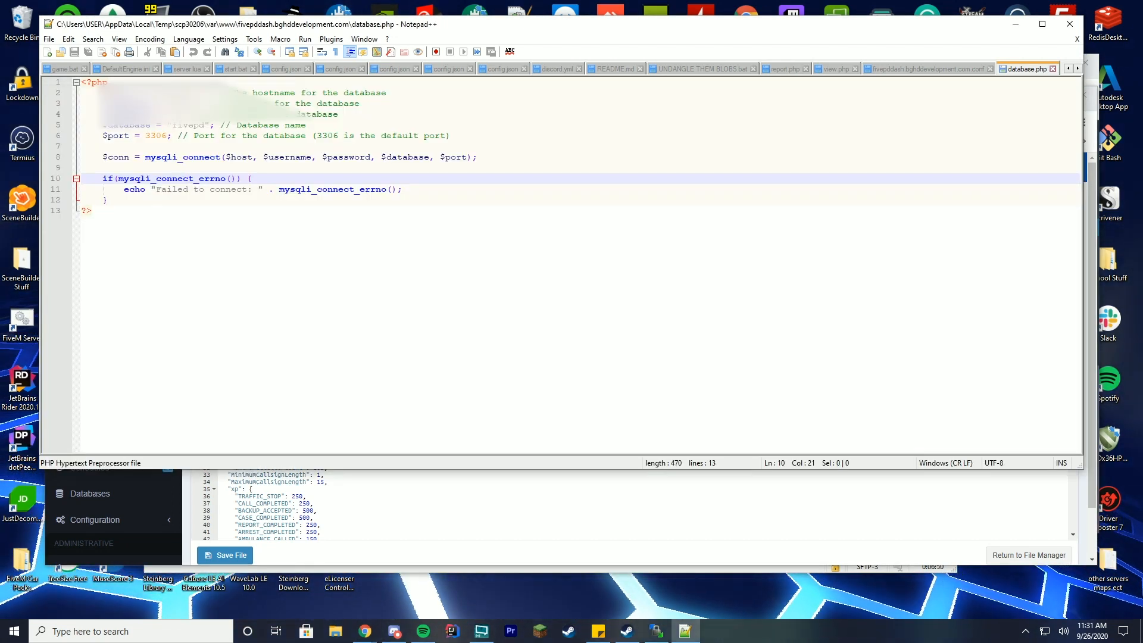
click(297, 102)
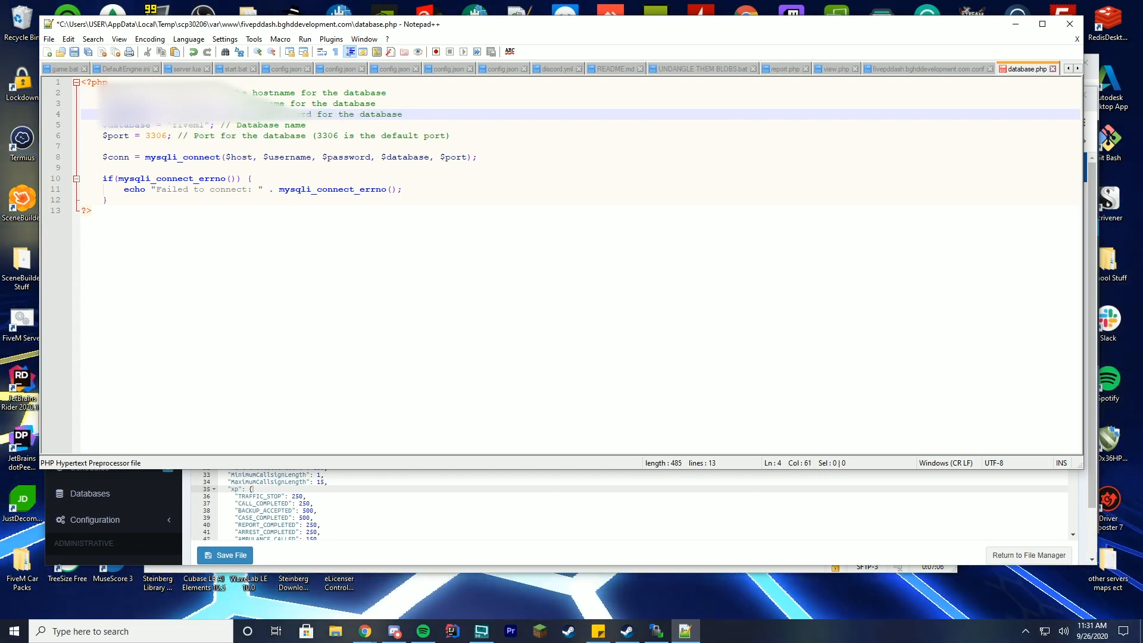
click(364, 631)
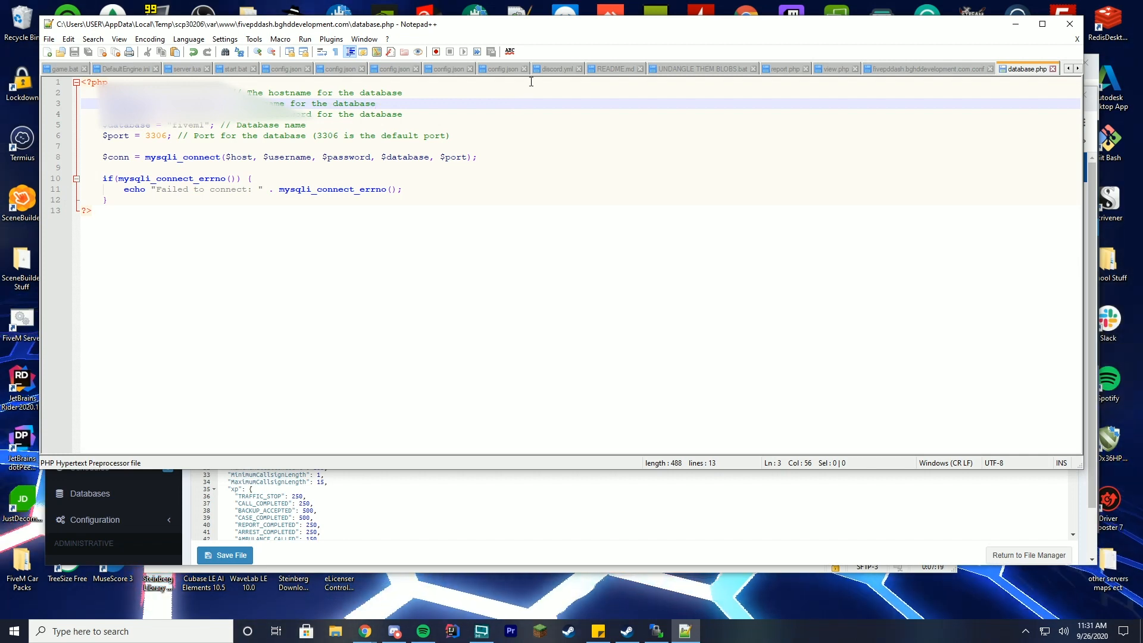
click(364, 631)
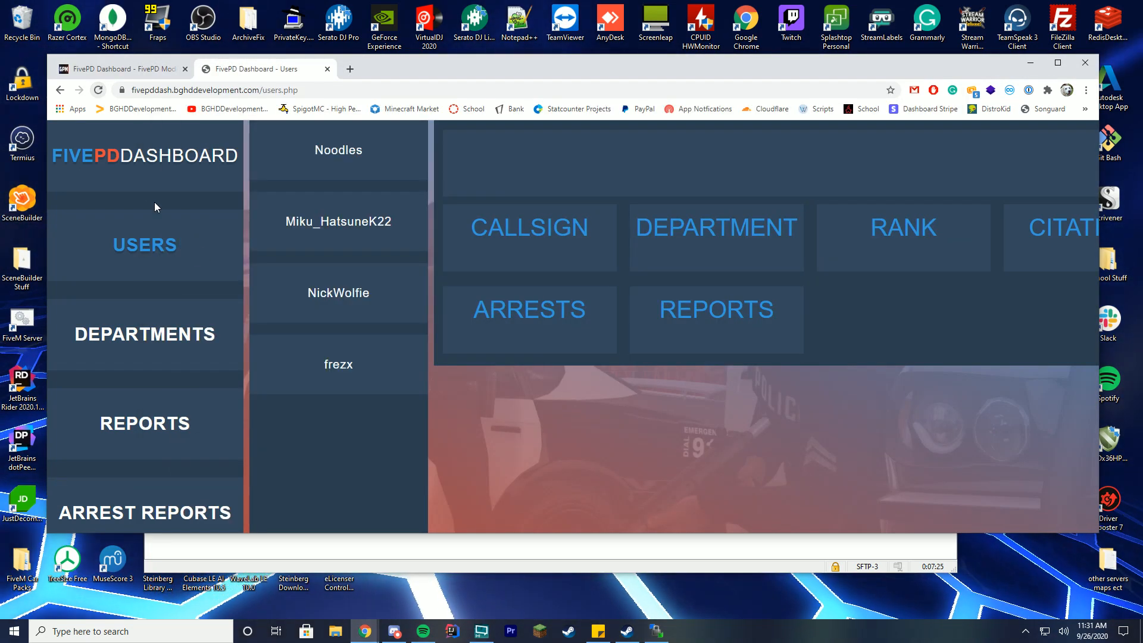
click(337, 292)
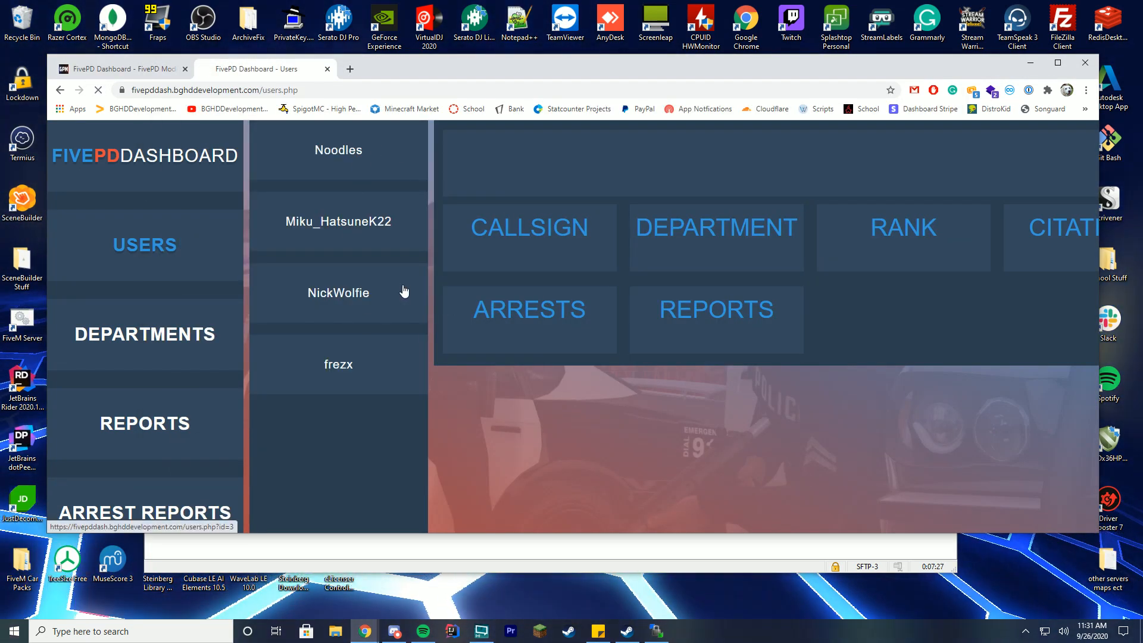
click(336, 150)
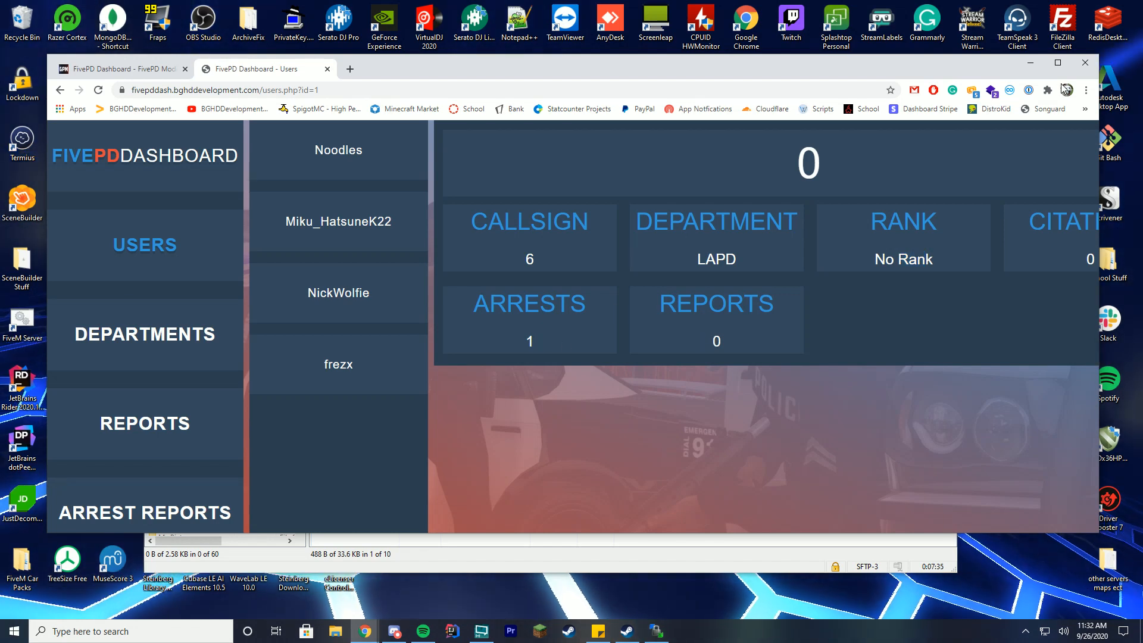
click(144, 334)
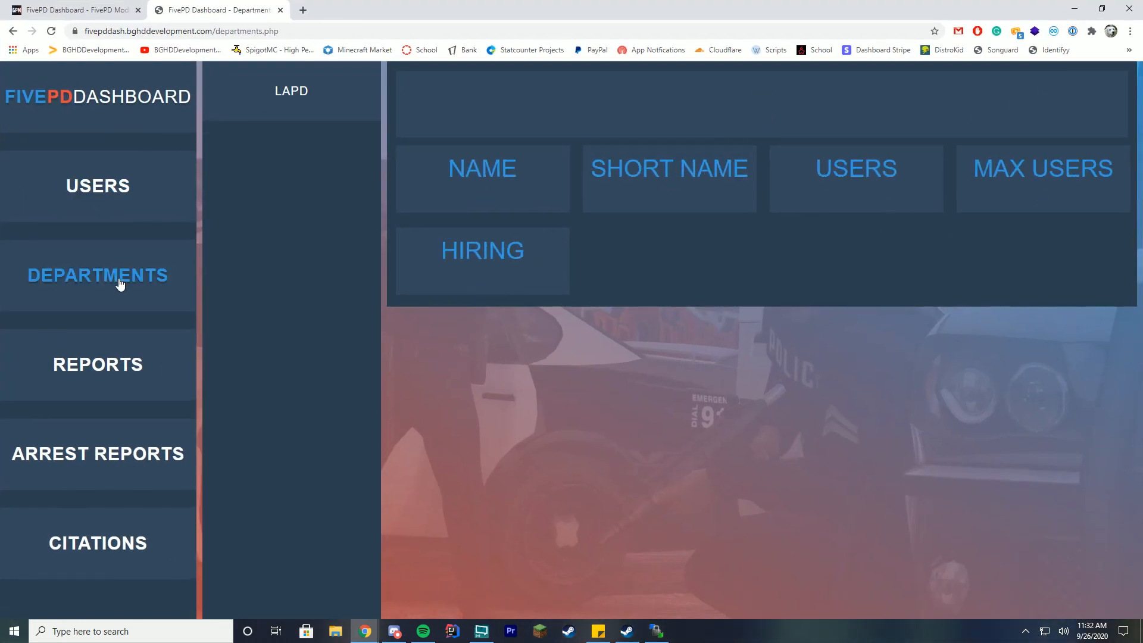
click(290, 91)
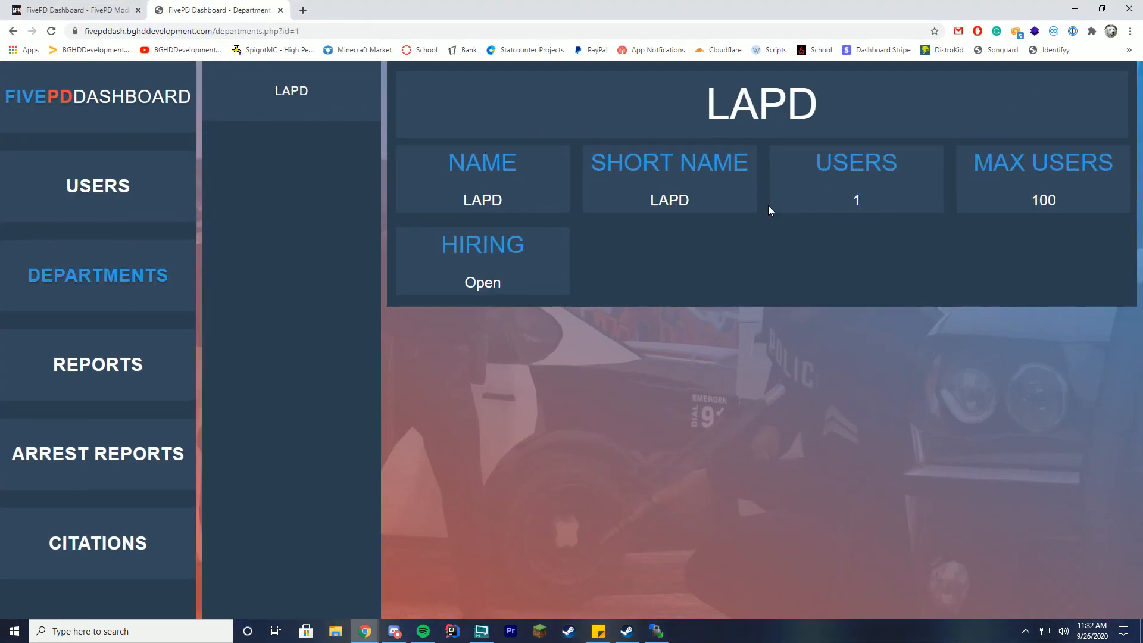
click(98, 365)
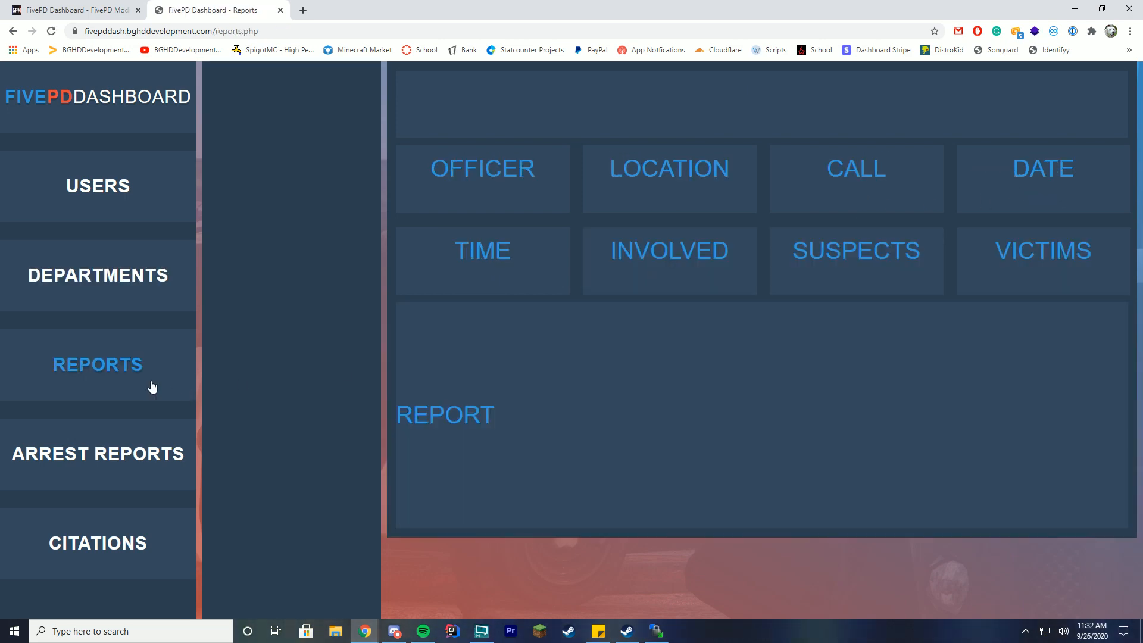
click(96, 543)
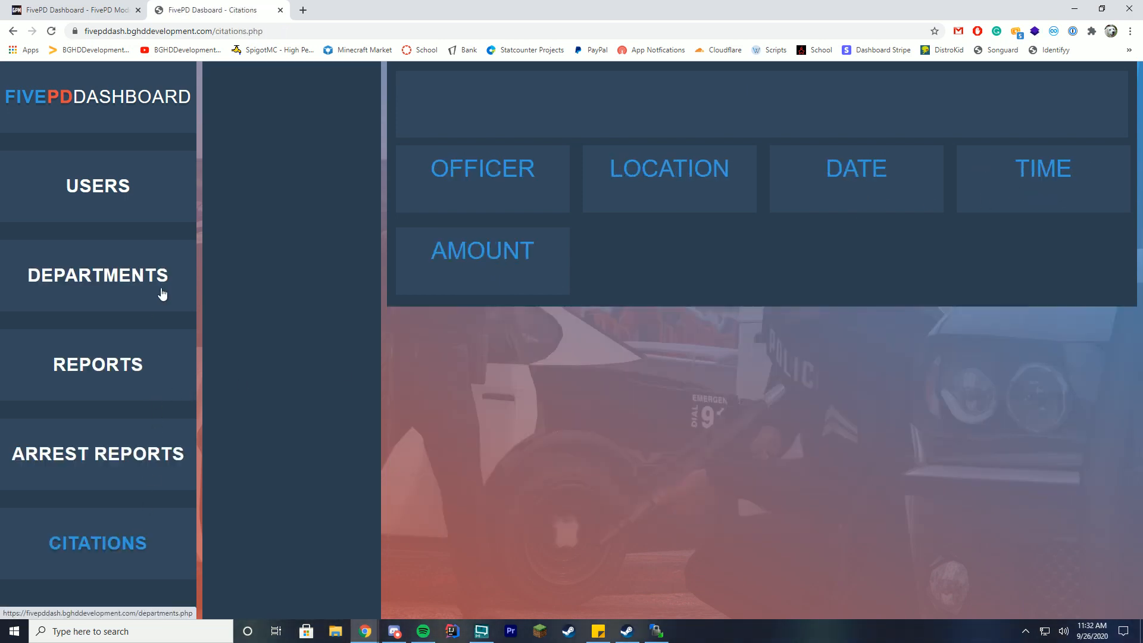
click(96, 452)
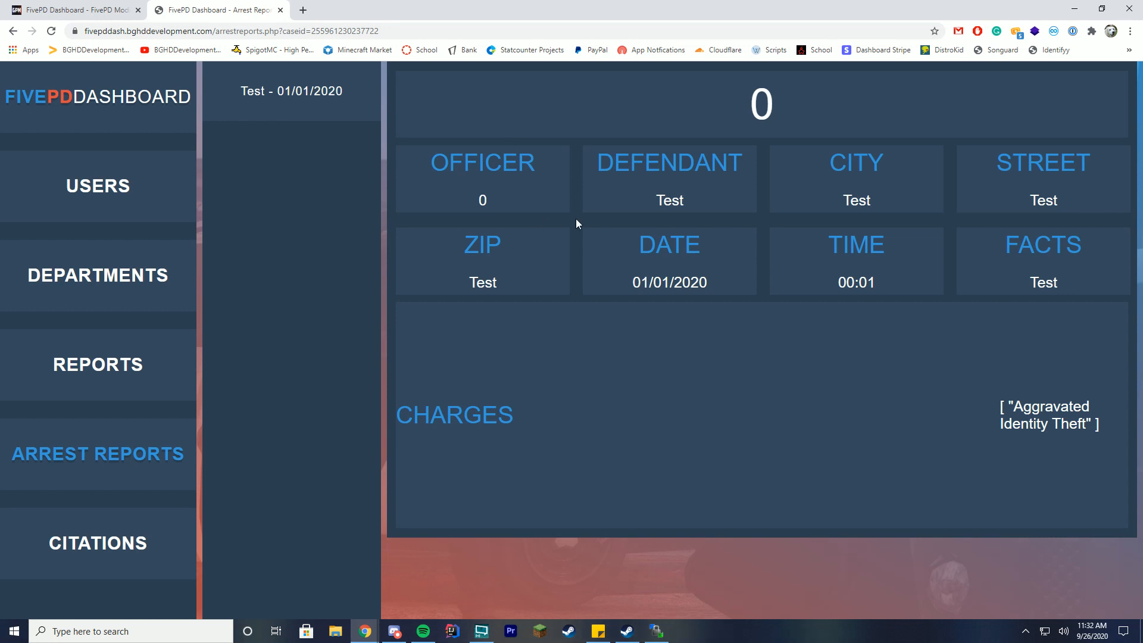
mouse_move(1036, 472)
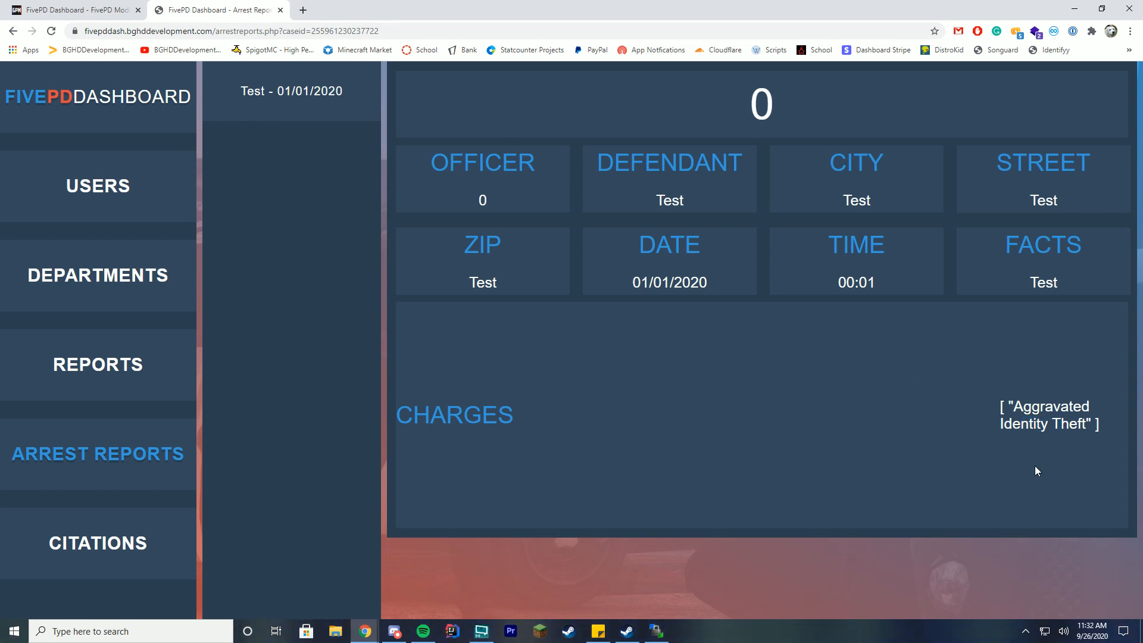
click(96, 543)
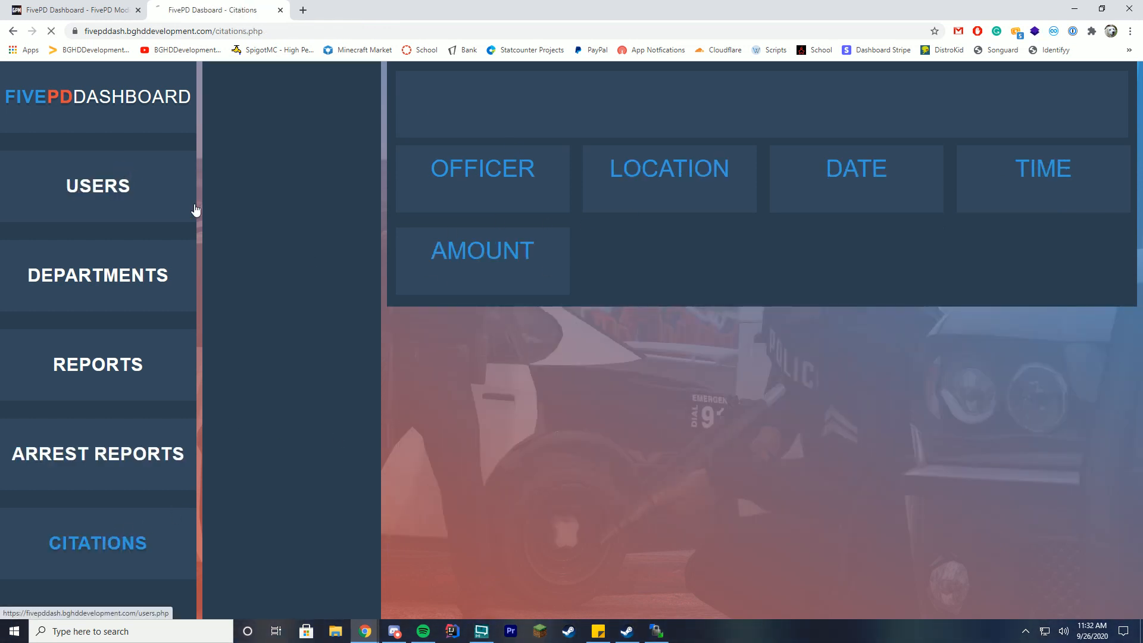
click(97, 186)
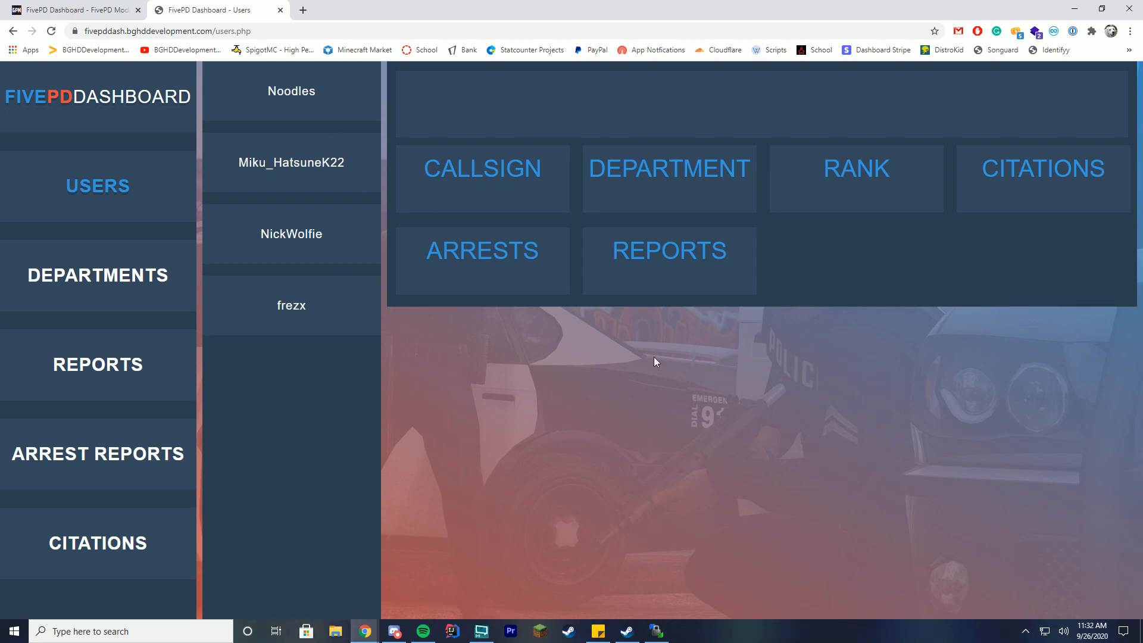